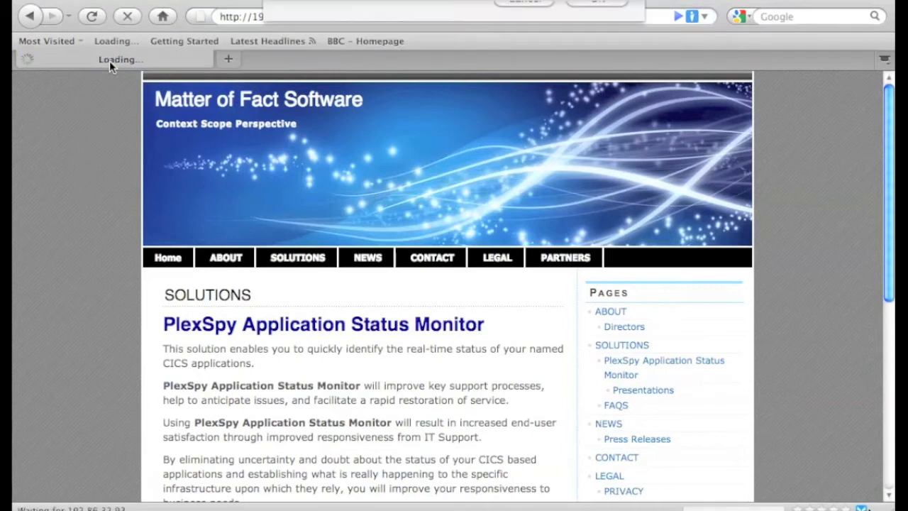
Step: Sign in to the CICS application as user 'mofusr1' with the password and submit the credentials
text(m)
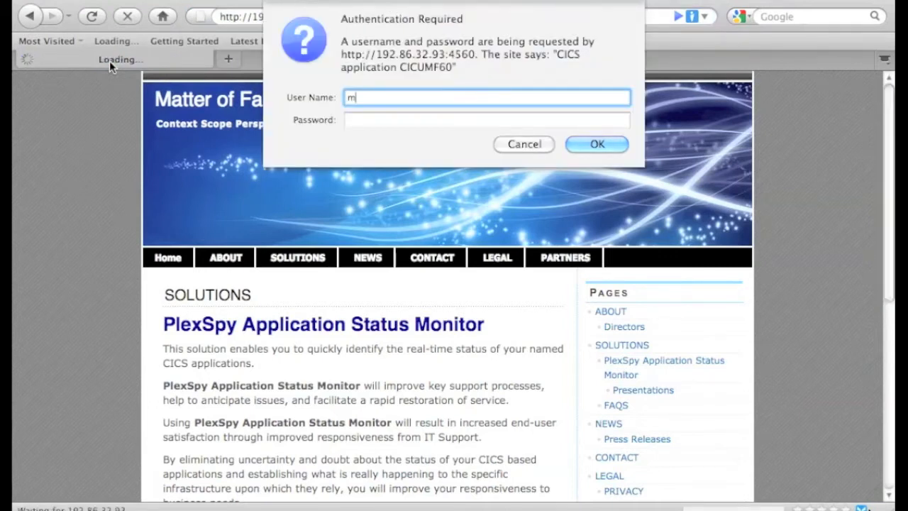
text(ofusr1)
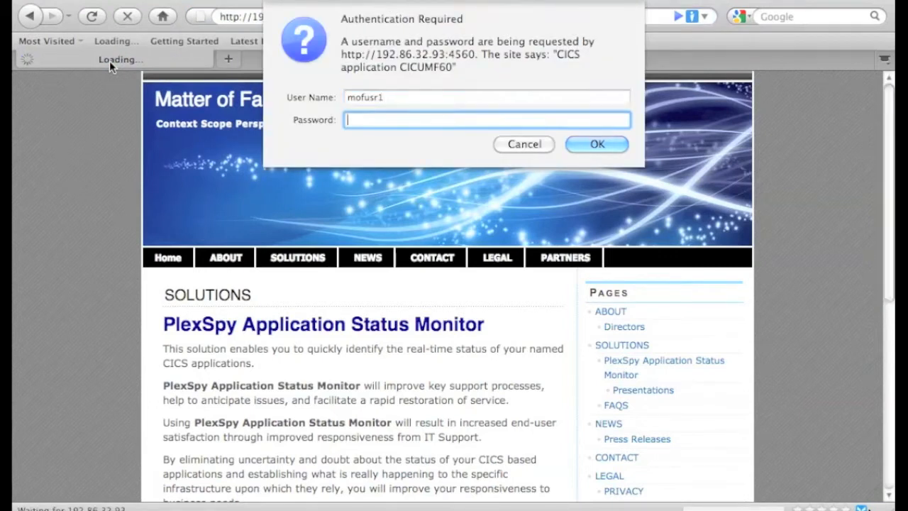
text(password)
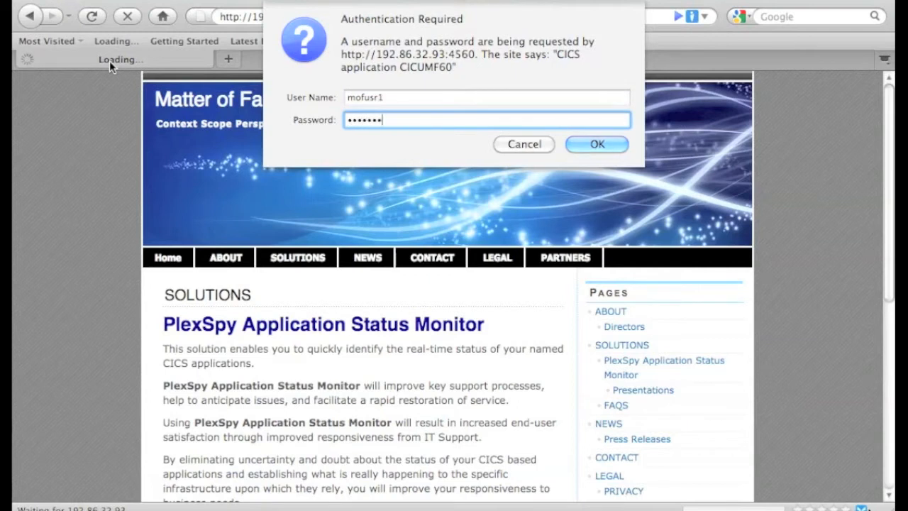
click(596, 144)
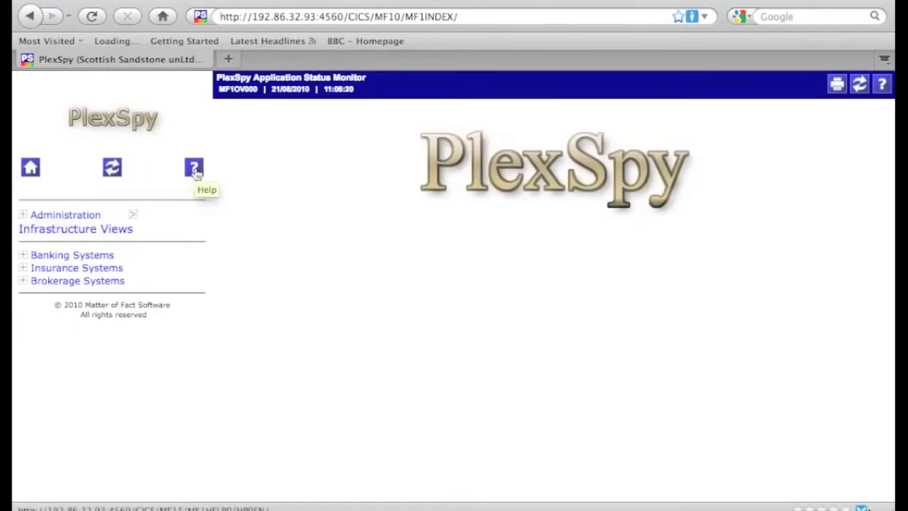
mouse_move(111, 167)
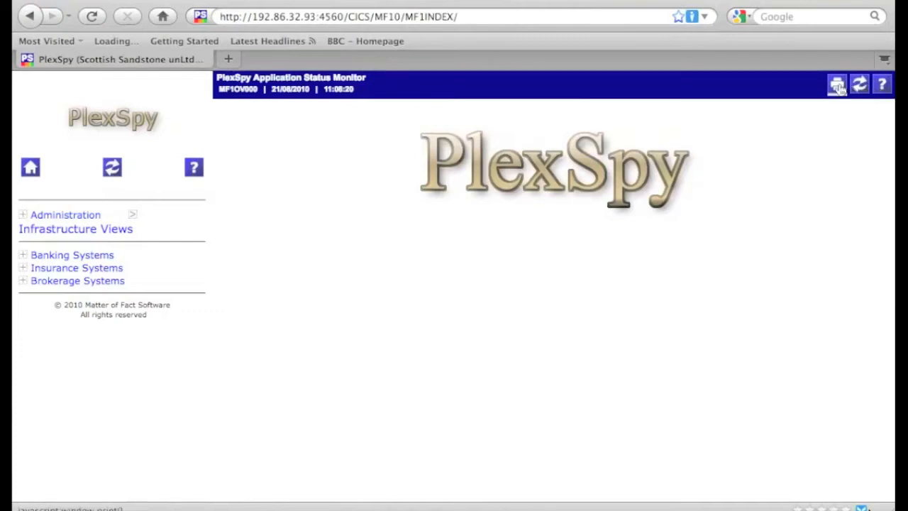
mouse_move(315, 223)
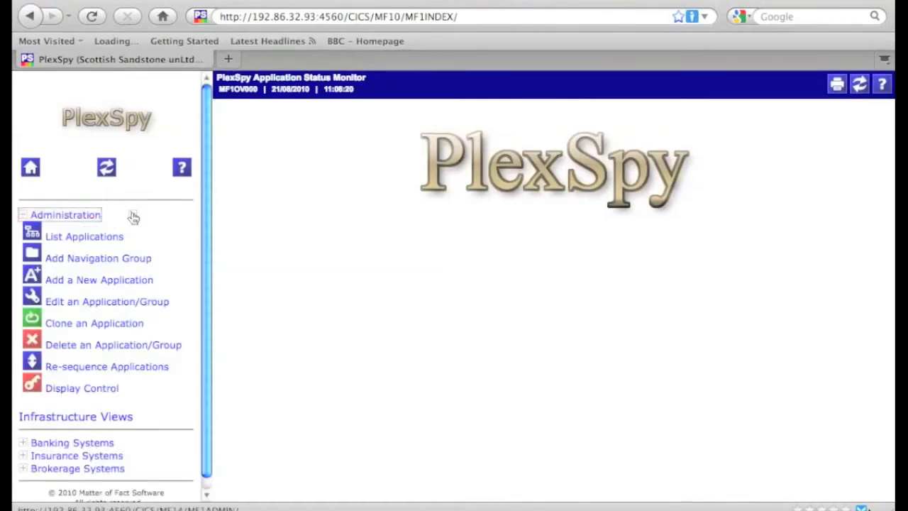
Step: View the administrative functions page, then collapse the Administration section again
click(65, 214)
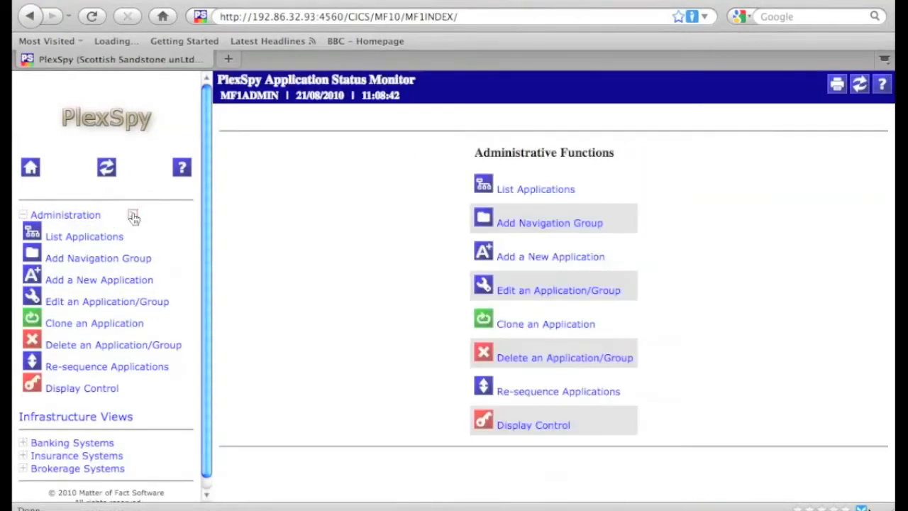
click(24, 214)
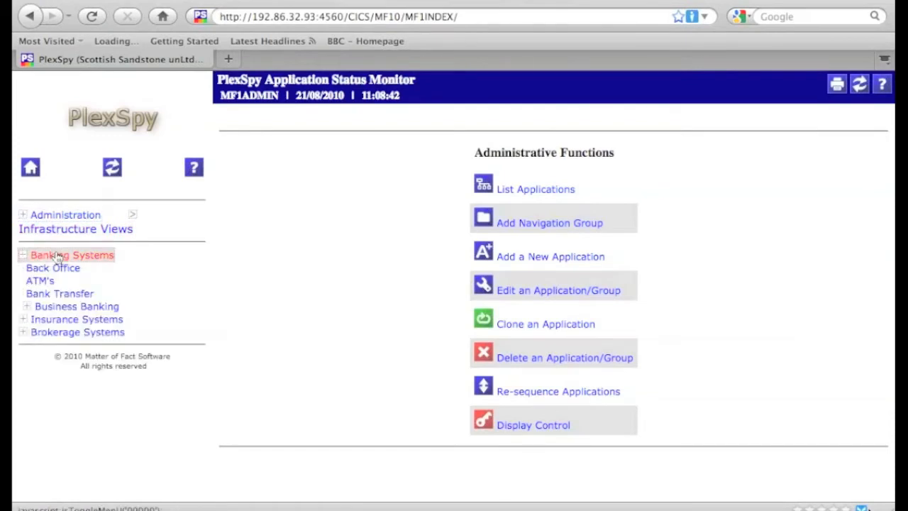
Step: Expand the Insurance and Brokerage Systems groups and show the Business Loan Application status page
click(26, 306)
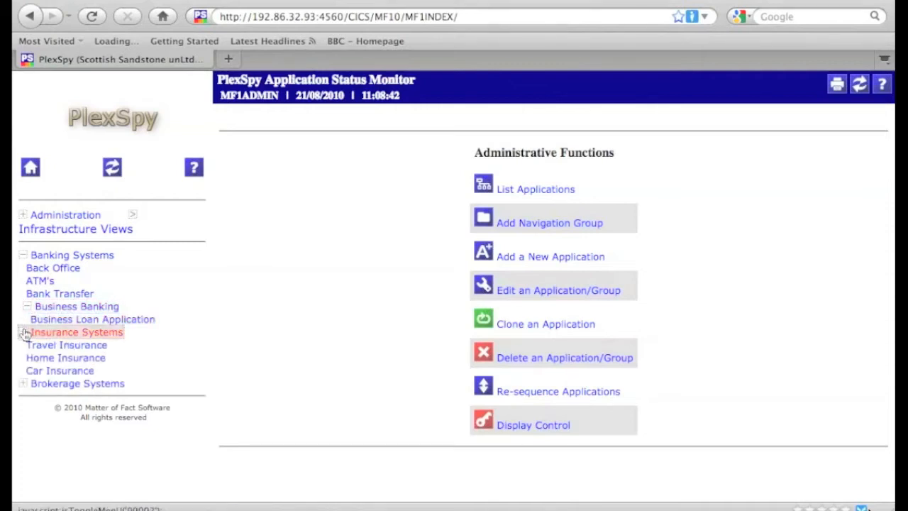
click(22, 383)
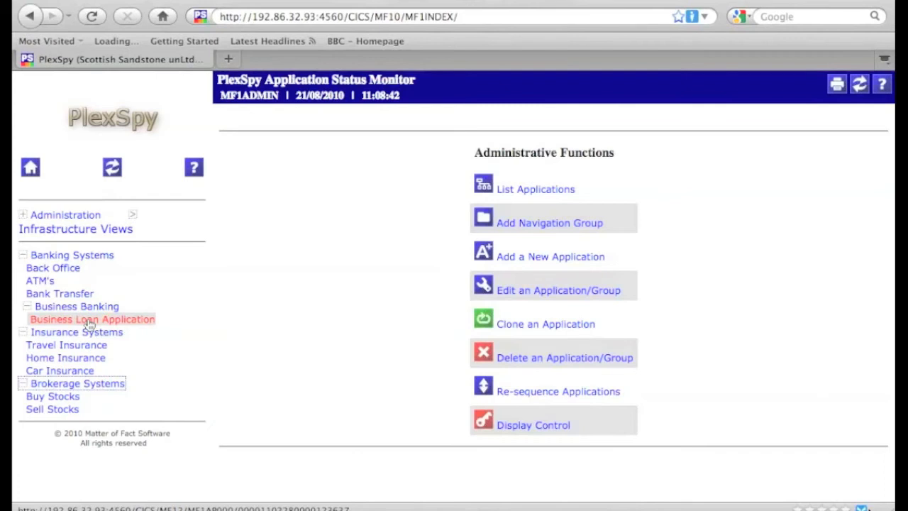
click(92, 317)
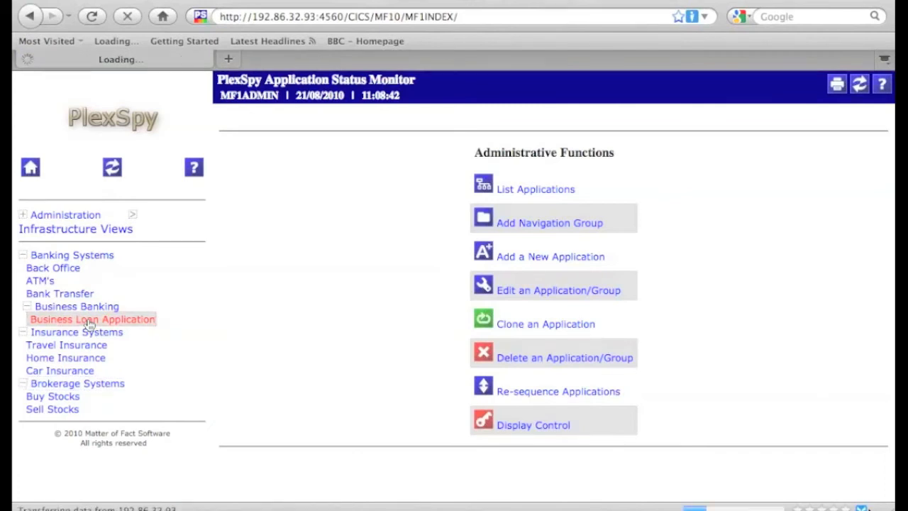
Step: Review the Business Loan Application status tables and filter them to resources with errors only
click(91, 318)
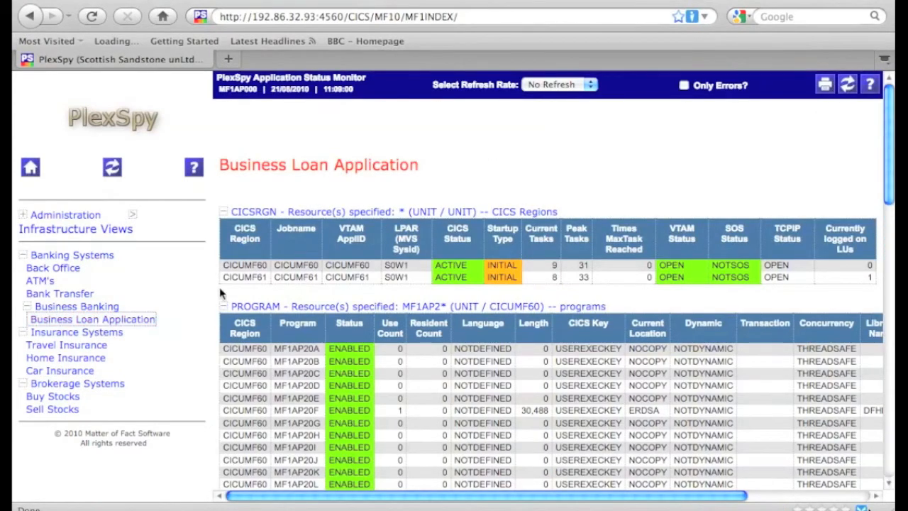
mouse_move(394, 176)
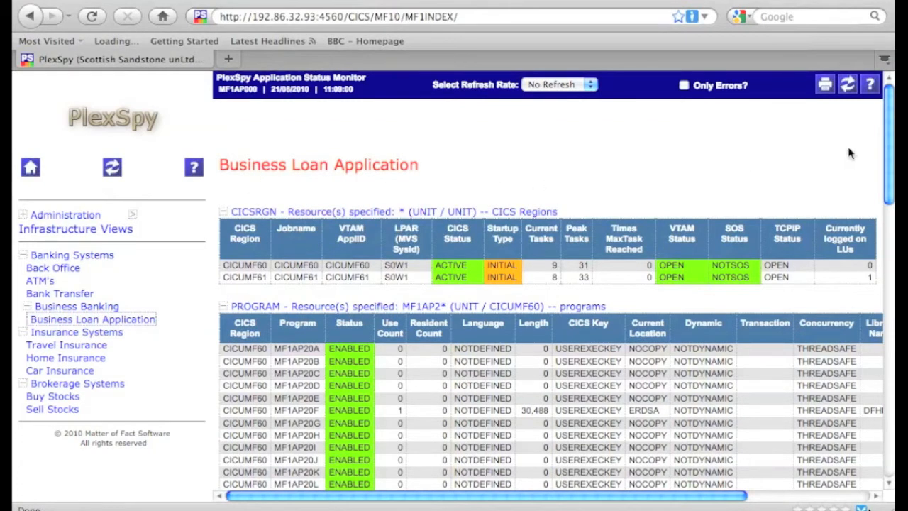
scroll(down, 3)
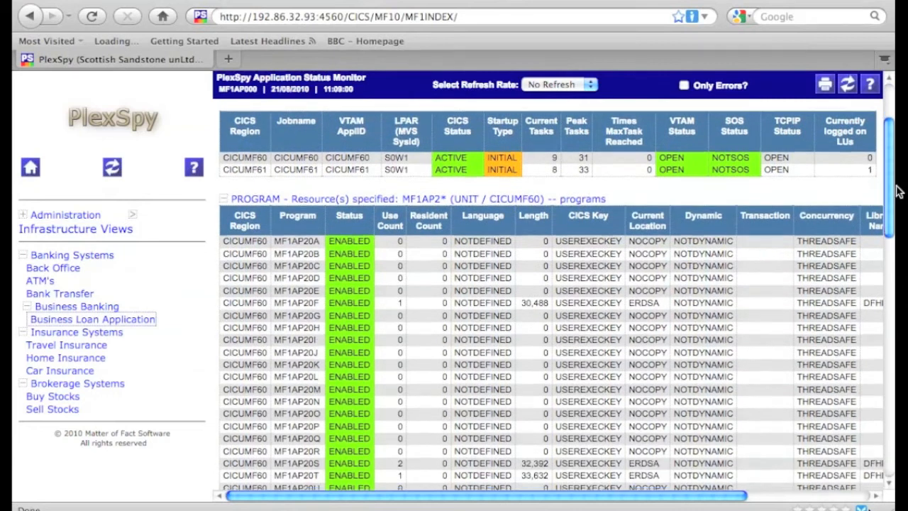
scroll(down, 3)
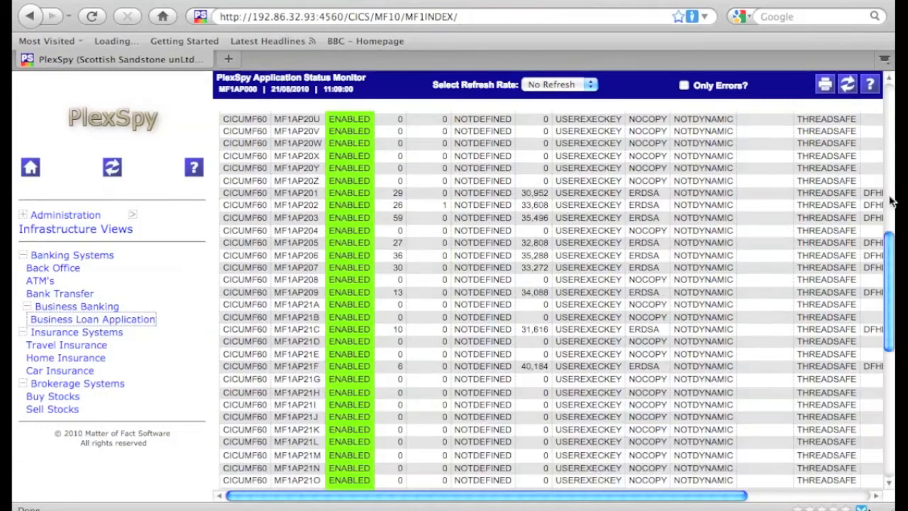
click(869, 83)
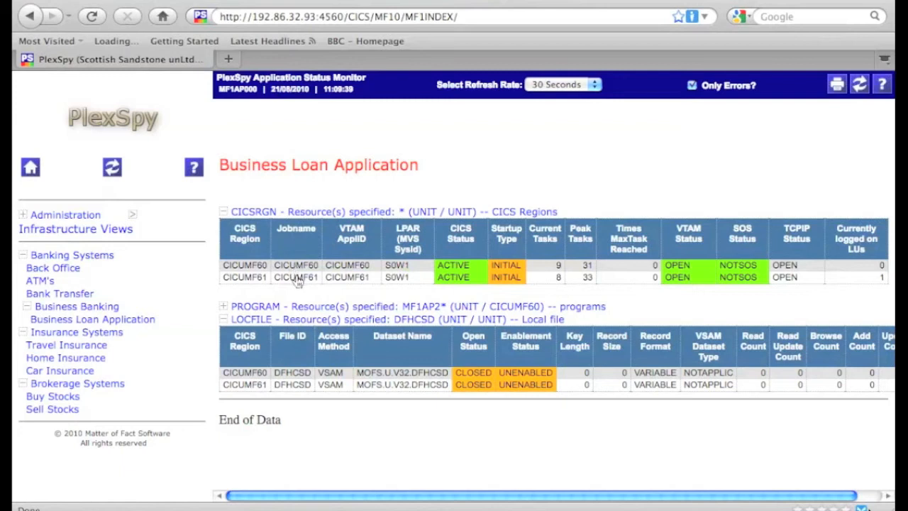
mouse_move(301, 270)
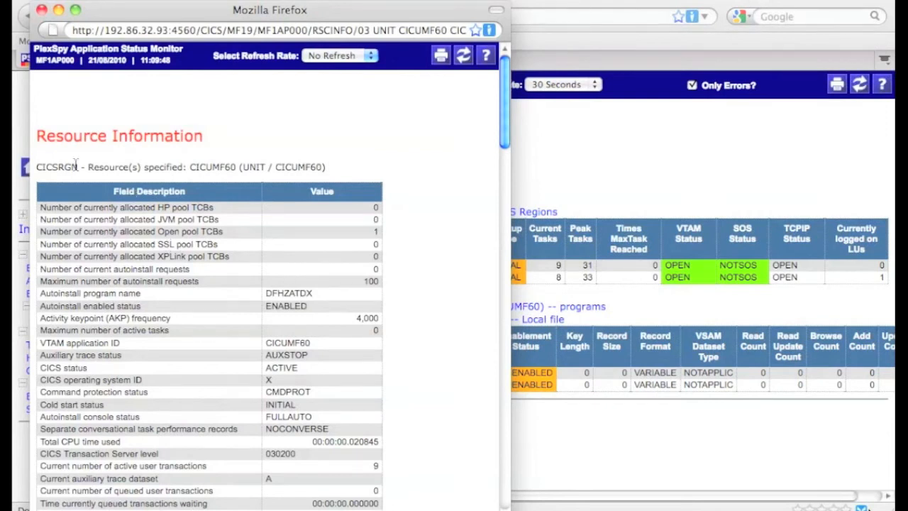
mouse_move(483, 124)
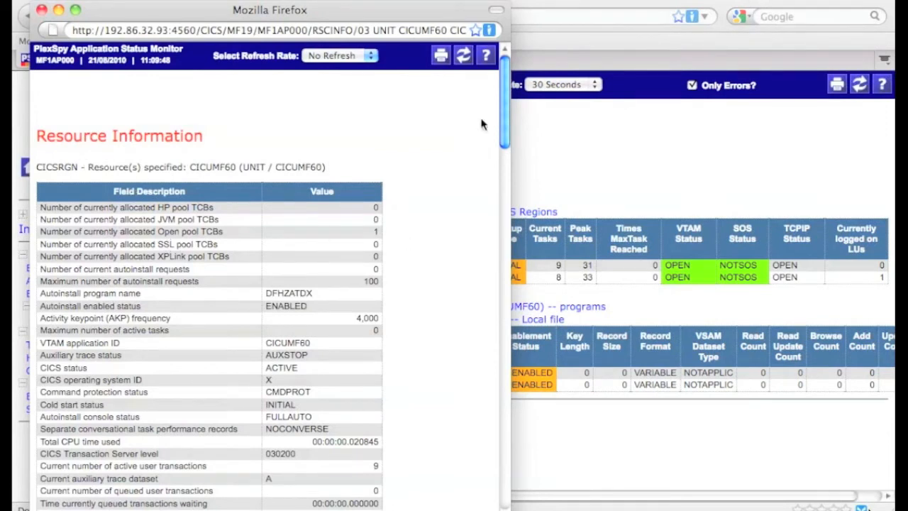
Step: Scroll the CICUMF60 resource information down to the startup type, storage protection and task totals
scroll(down, 3)
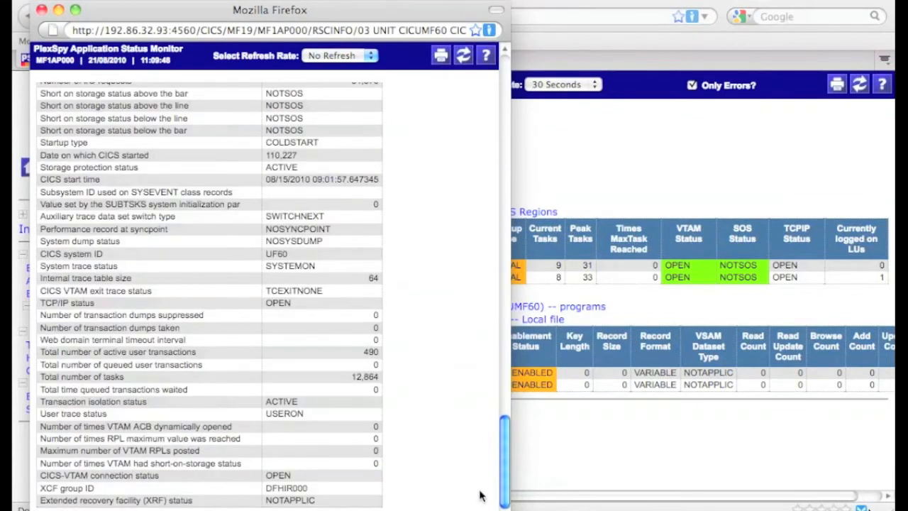
mouse_move(434, 78)
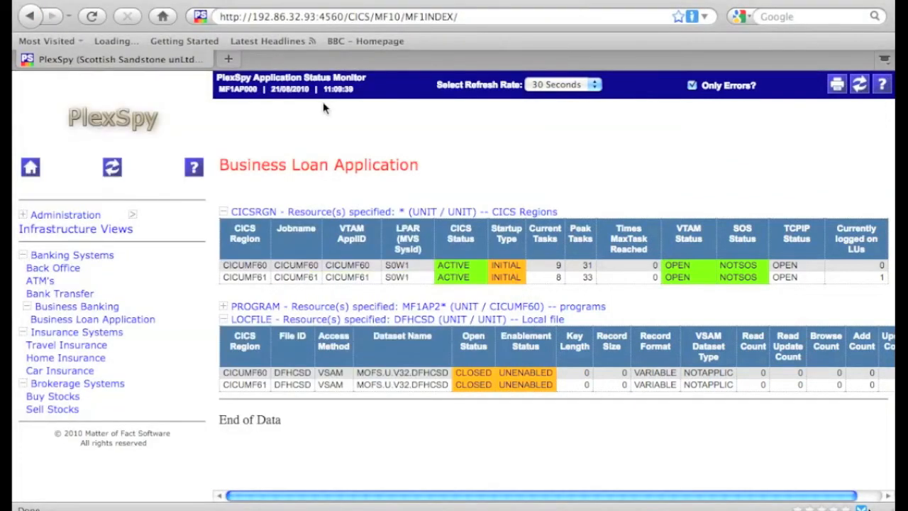
mouse_move(346, 102)
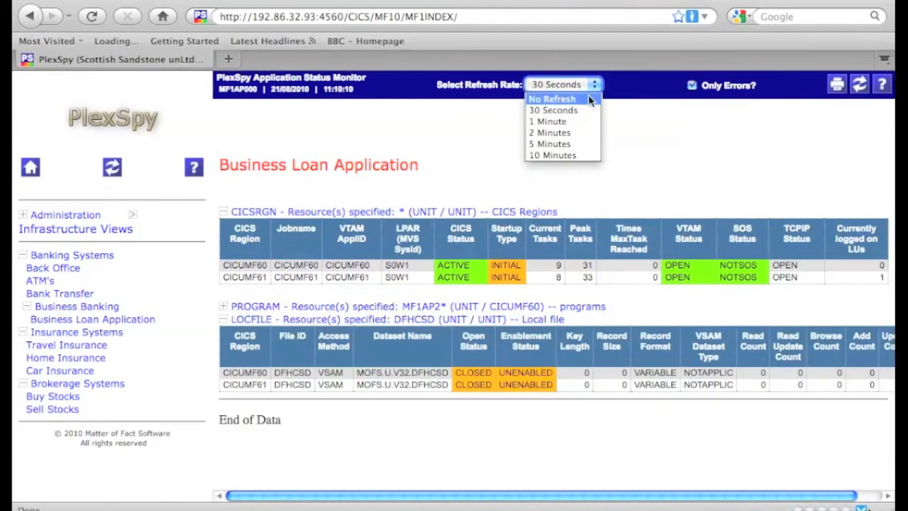
Step: Set the refresh rate to No Refresh so the status tables stop updating automatically
click(553, 100)
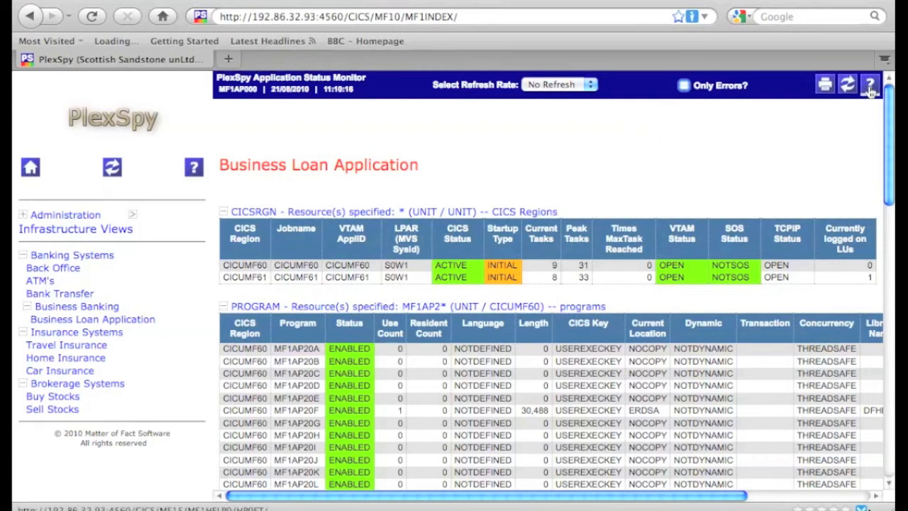
Step: Show the status-table help page in a new tab and read through its transactions and programs list
click(869, 83)
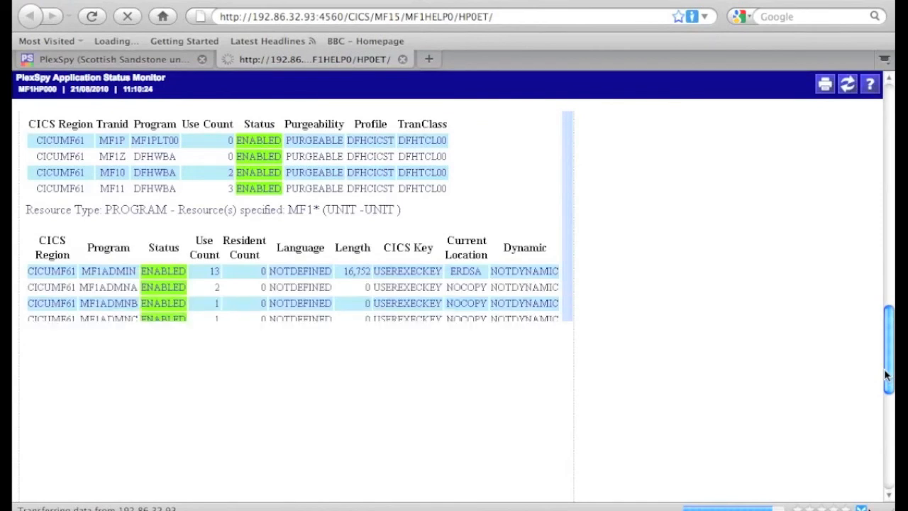
scroll(down, 3)
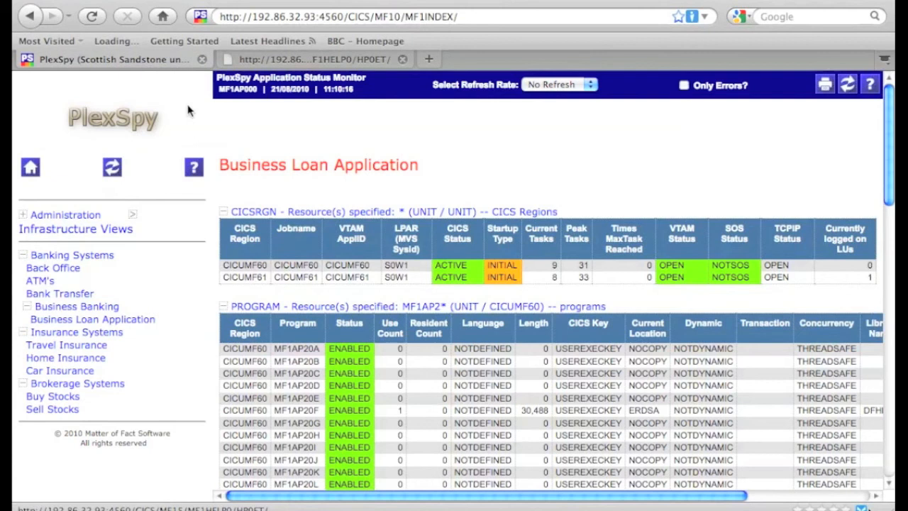
mouse_move(44, 145)
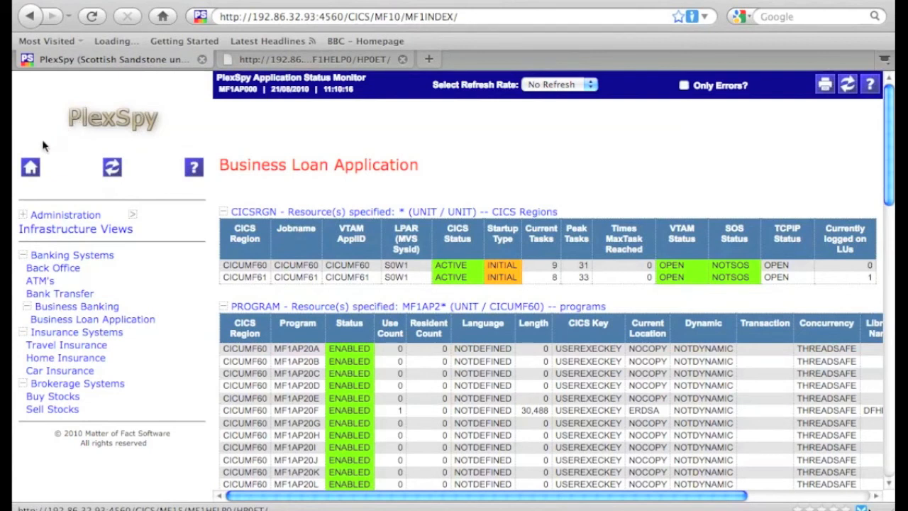
Step: Return to the PlexSpy home start screen from the left navigation
click(31, 167)
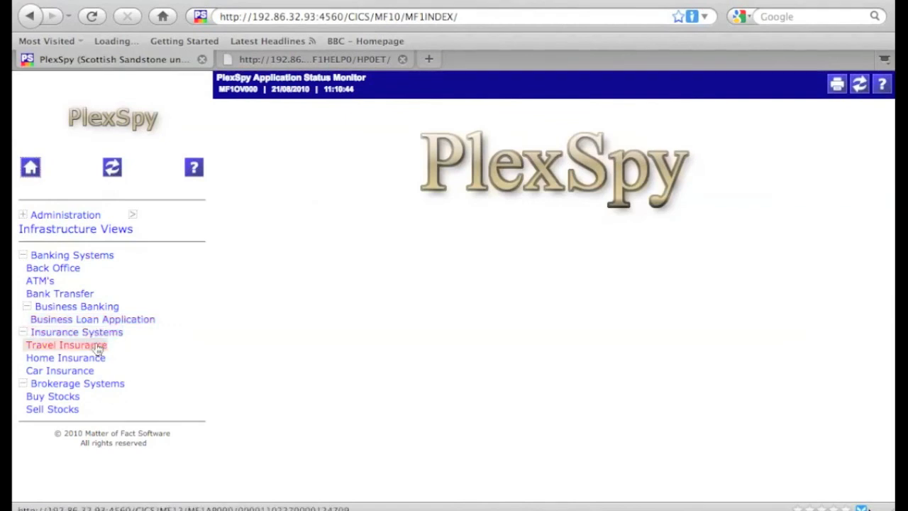
mouse_move(87, 296)
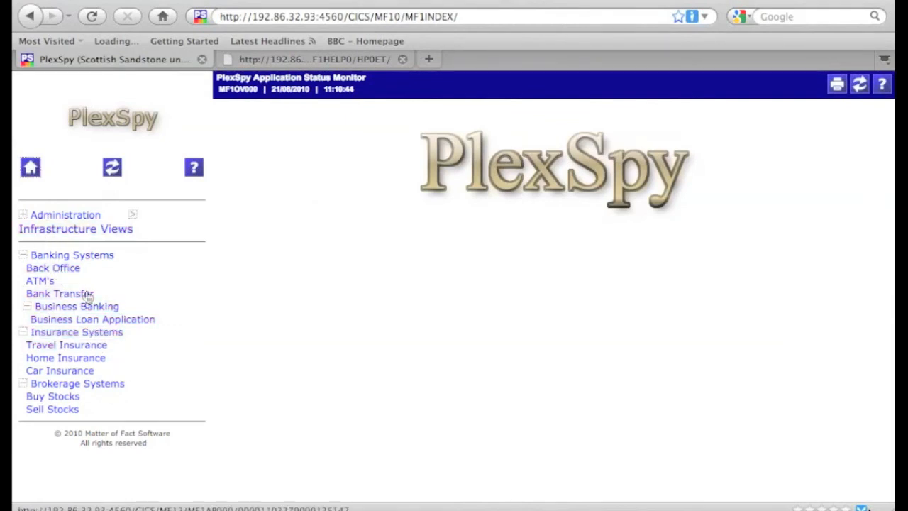